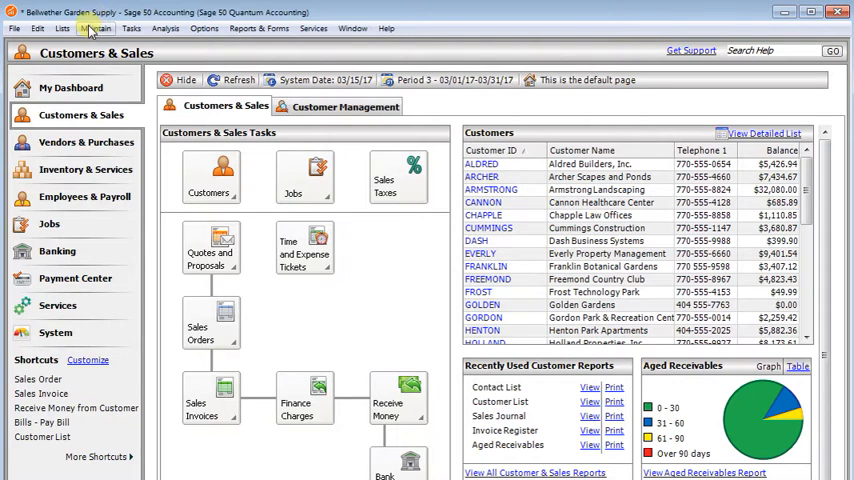
Open Email Setup from the Maintain menu and choose 'Use a webmail account'.
{"action": "left_click", "coordinate": [96, 28]}
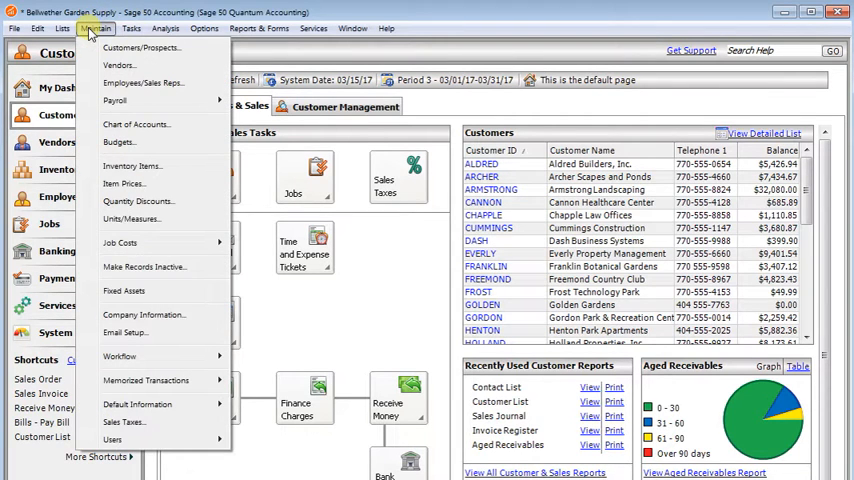
{"action": "mouse_move", "coordinate": [124, 332]}
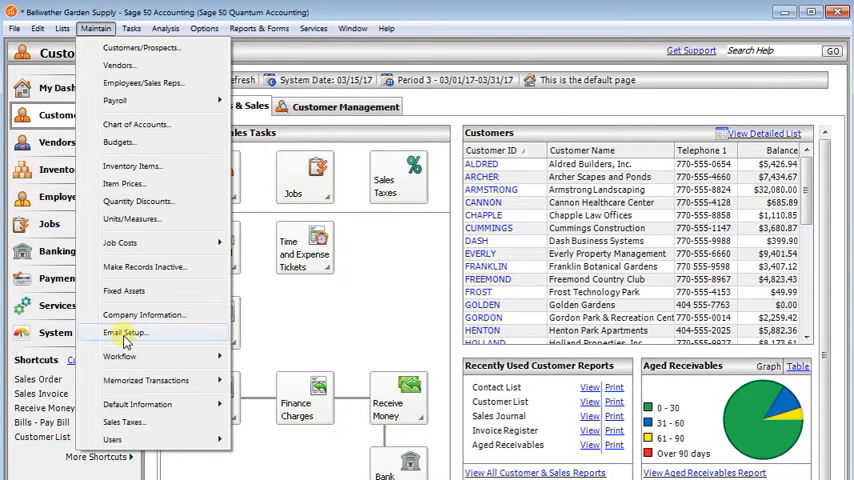
{"action": "left_click", "coordinate": [125, 332]}
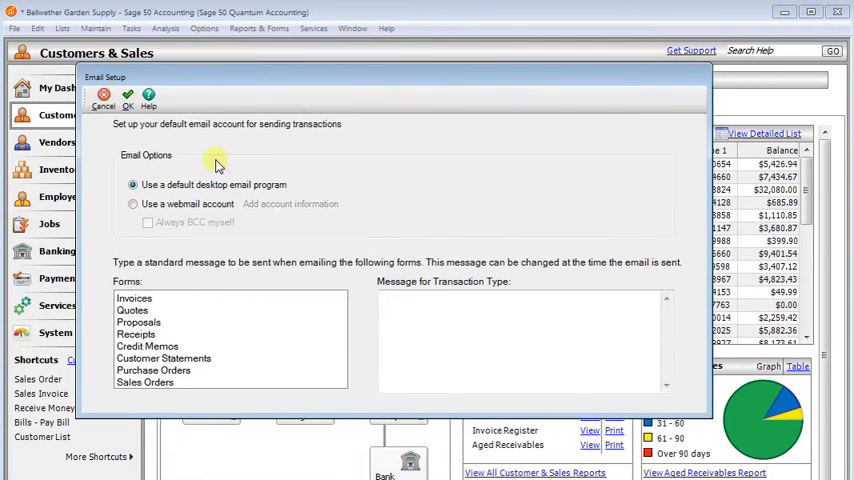
{"action": "mouse_move", "coordinate": [258, 188]}
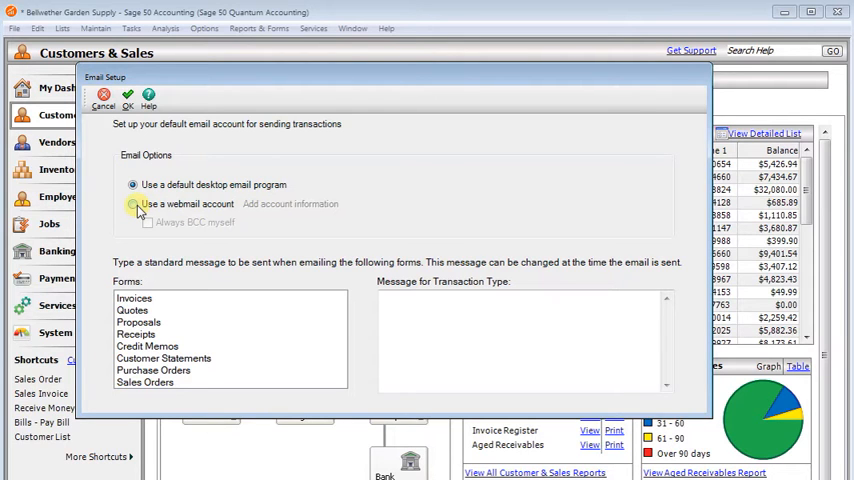
{"action": "left_click", "coordinate": [132, 204]}
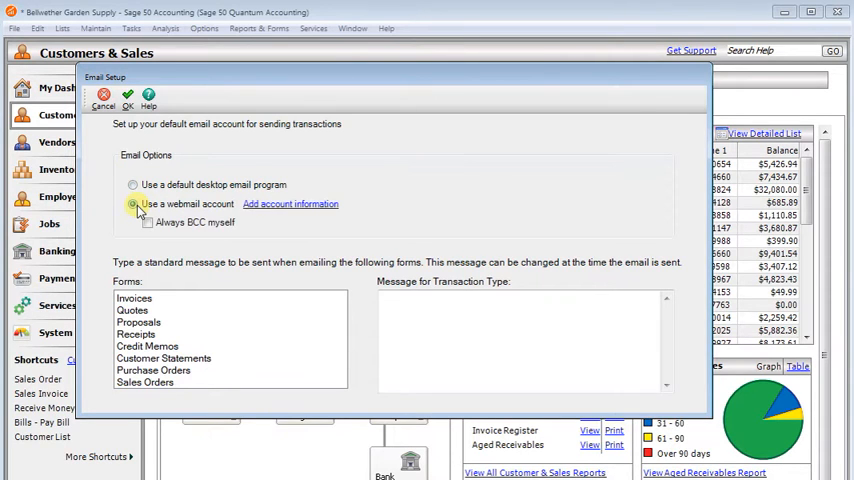
{"action": "left_click", "coordinate": [133, 204]}
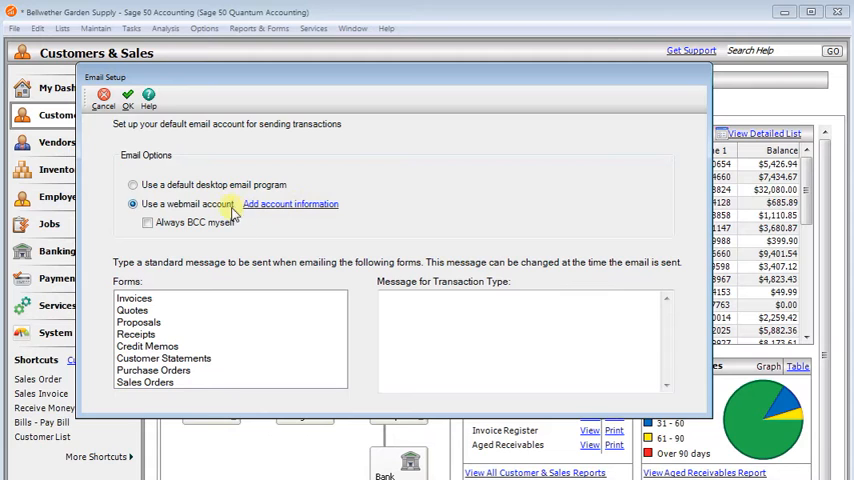
{"action": "mouse_move", "coordinate": [298, 204]}
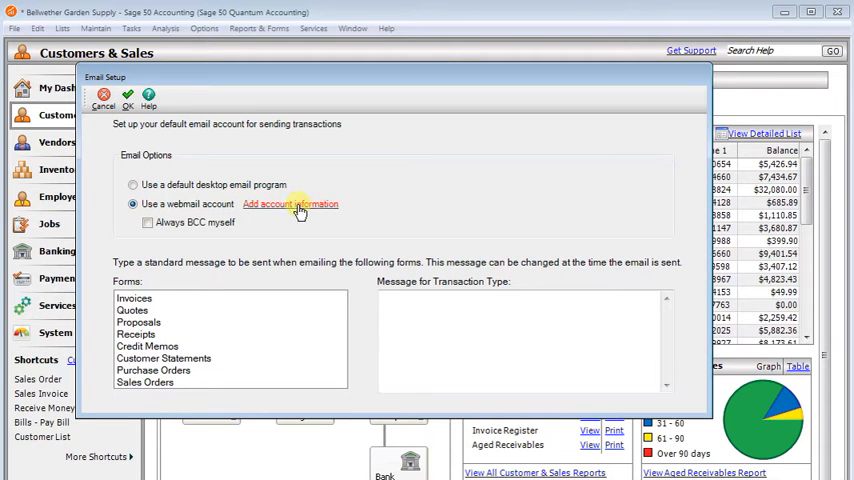
Start a new webmail account, trying Outlook.com and Other before choosing Gmail as the service.
{"action": "left_click", "coordinate": [290, 204]}
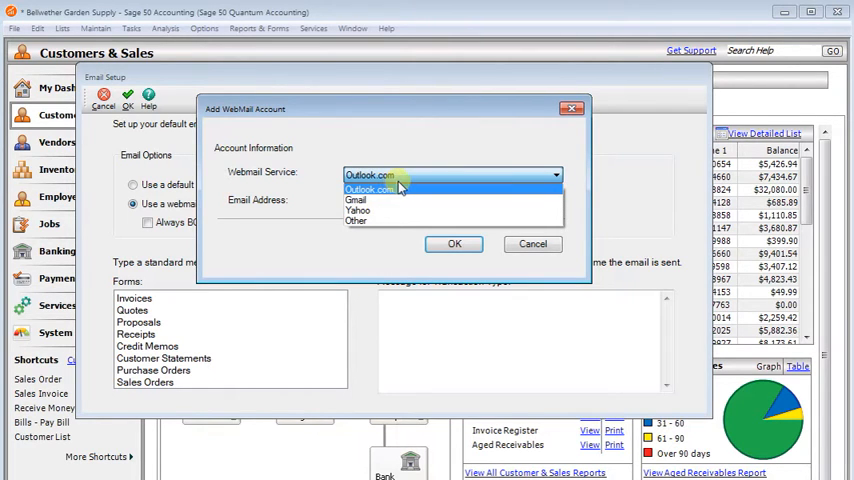
{"action": "left_click", "coordinate": [370, 189]}
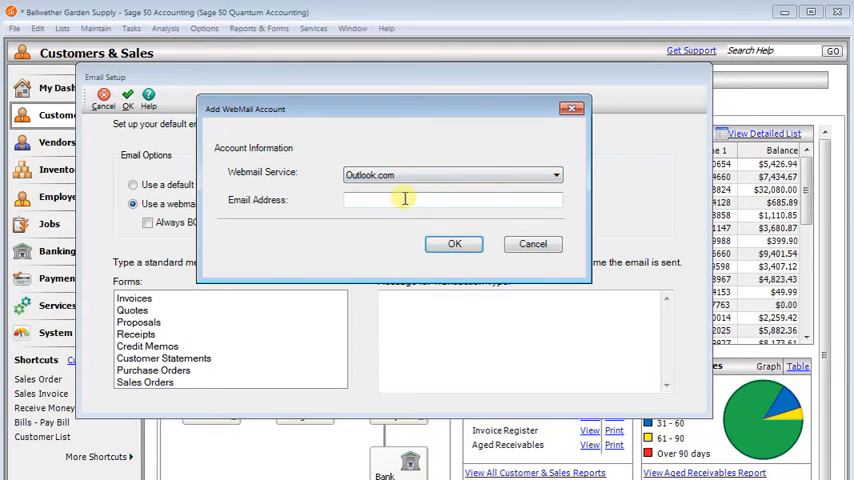
{"action": "left_click", "coordinate": [556, 174]}
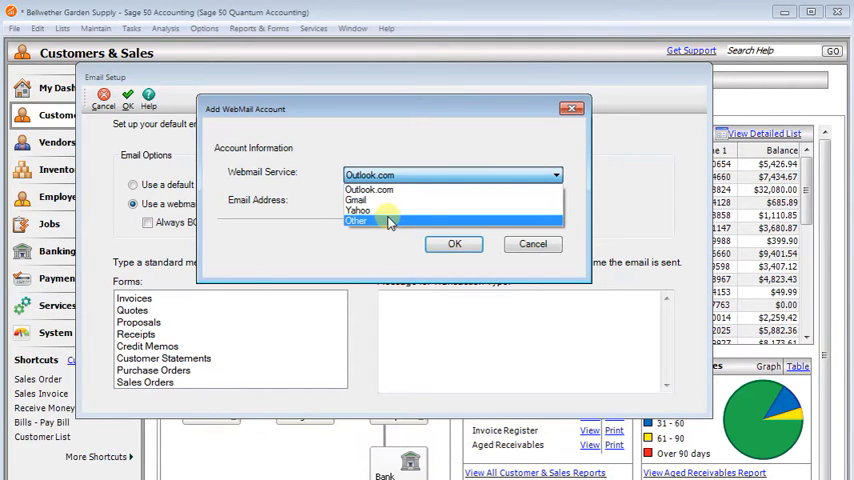
{"action": "left_click", "coordinate": [357, 219]}
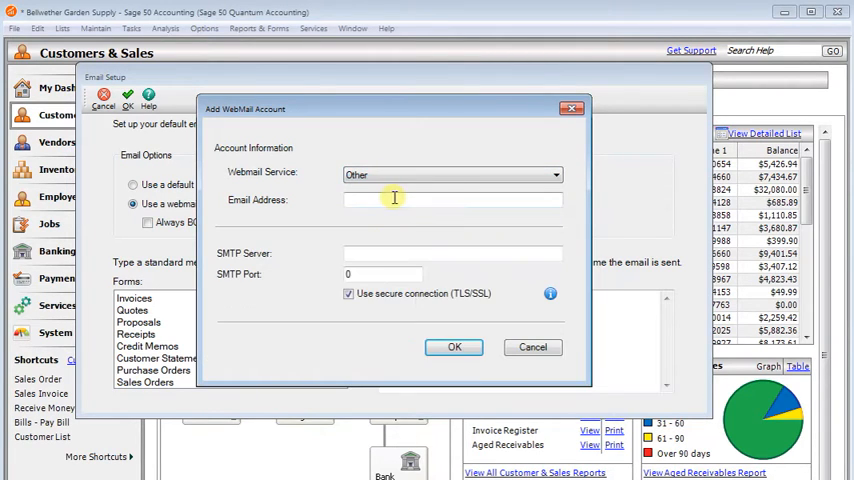
{"action": "mouse_move", "coordinate": [394, 252]}
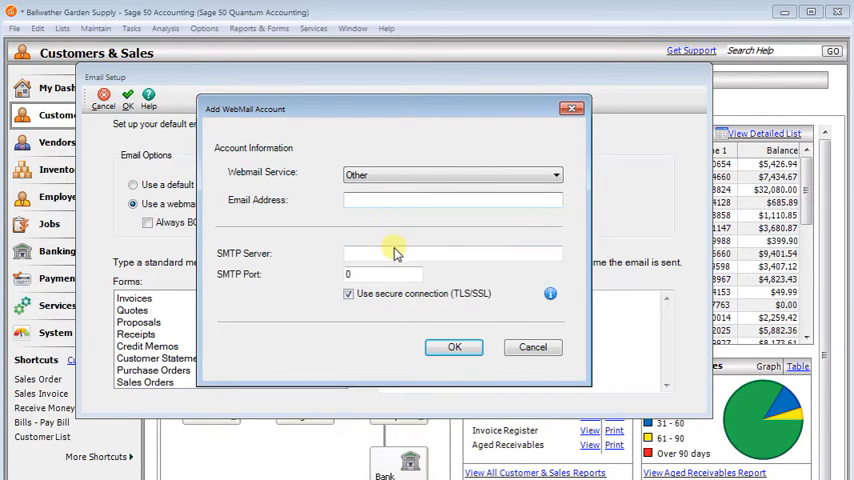
{"action": "left_click", "coordinate": [380, 274]}
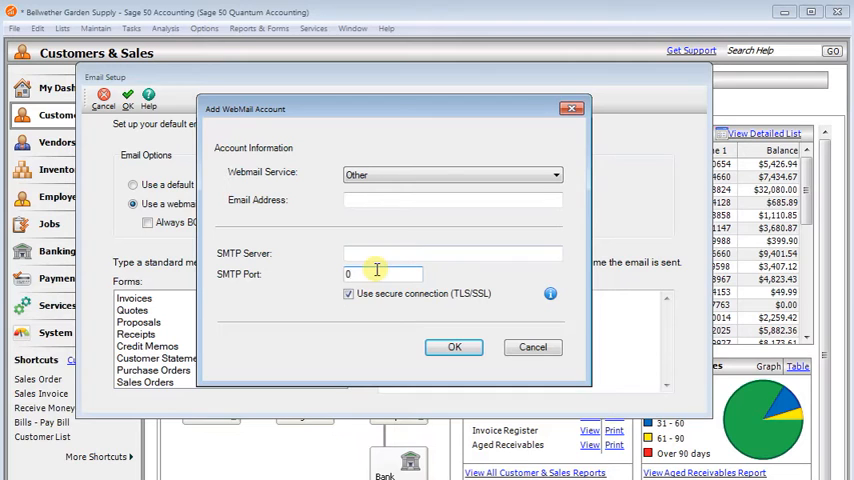
{"action": "left_click", "coordinate": [555, 175]}
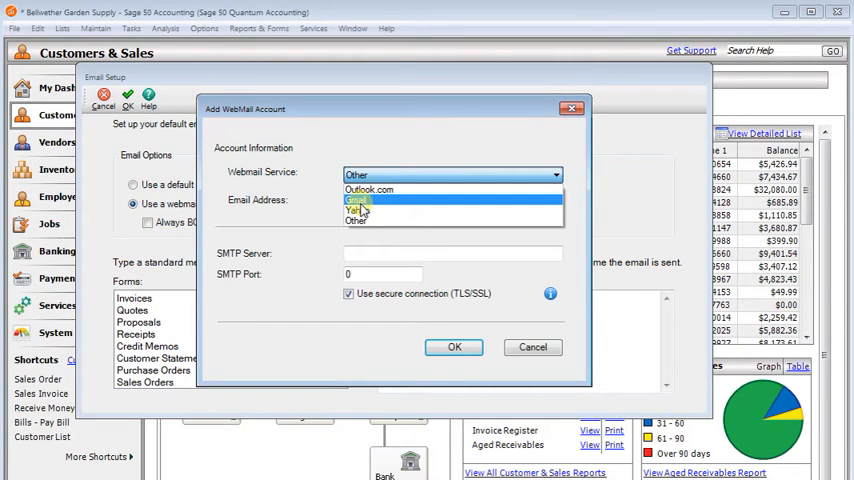
{"action": "left_click", "coordinate": [358, 199]}
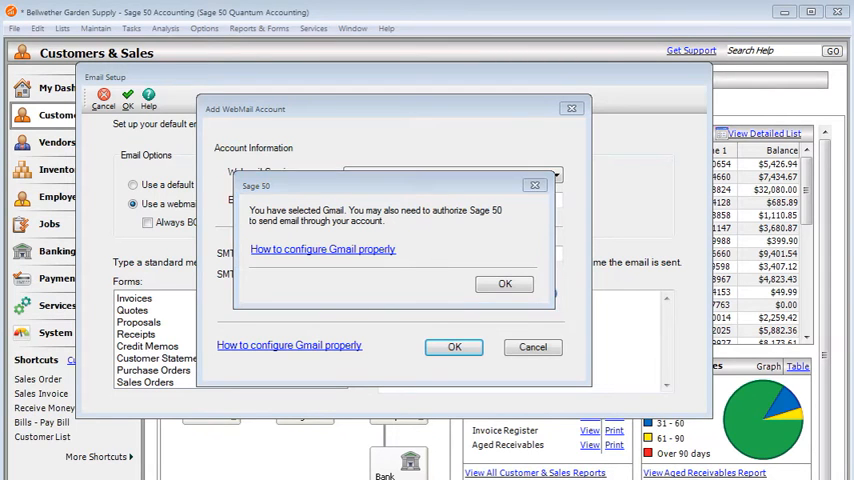
{"action": "left_click", "coordinate": [322, 249]}
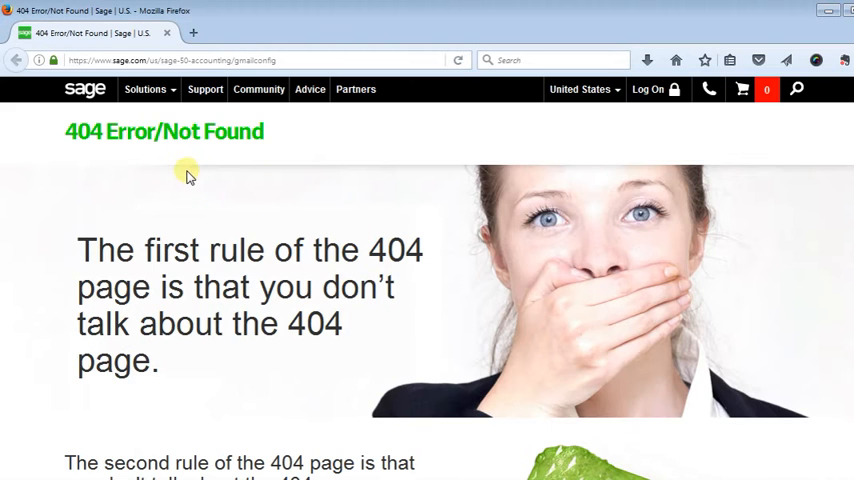
{"action": "mouse_move", "coordinate": [188, 280]}
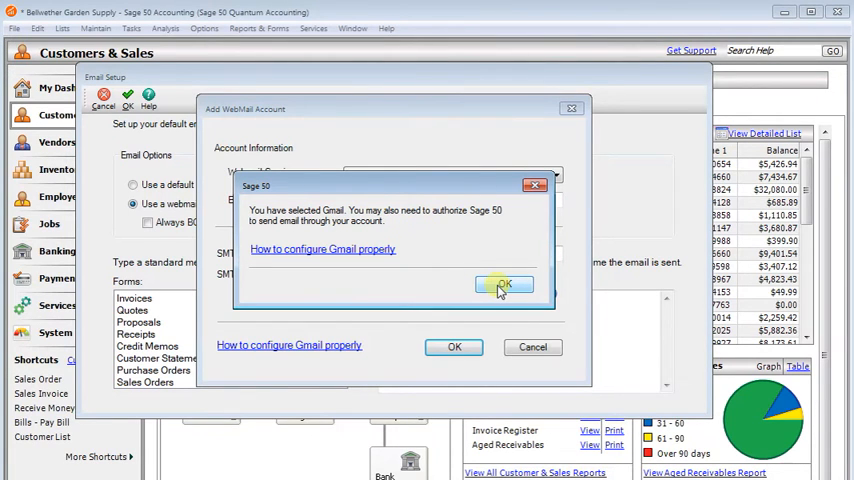
Dismiss the Gmail notice and save the account as an Outlook.com webmail account.
{"action": "left_click", "coordinate": [504, 286]}
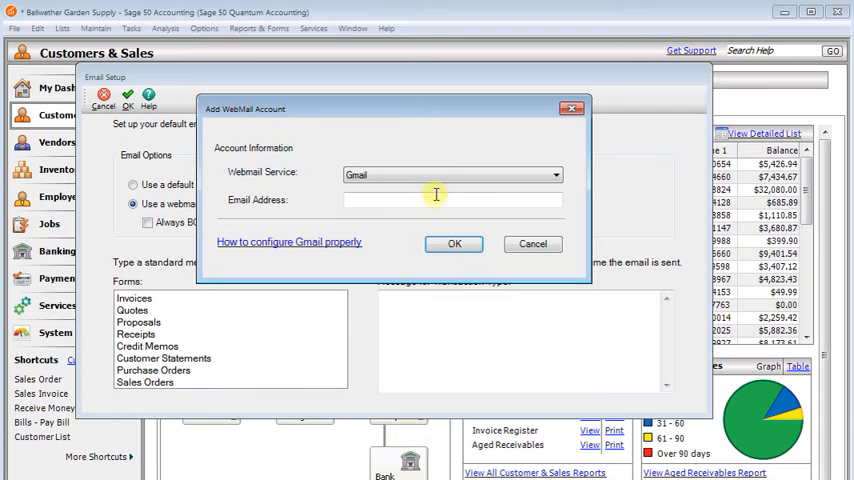
{"action": "mouse_move", "coordinate": [460, 180]}
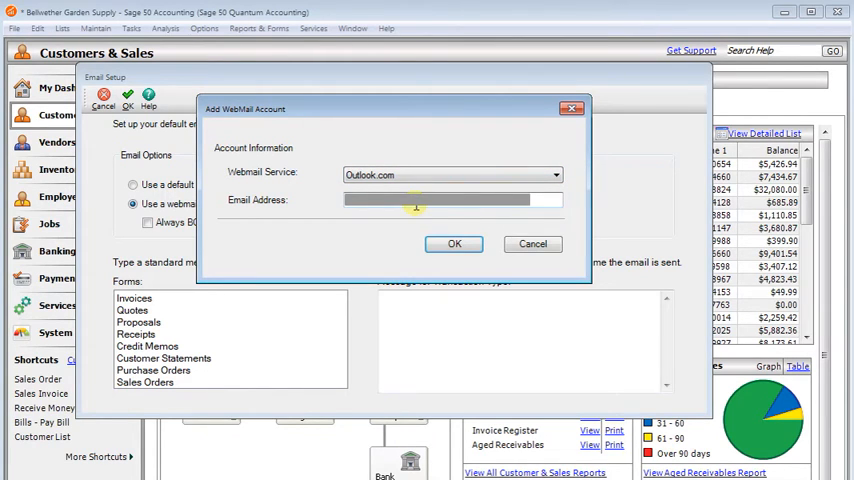
{"action": "mouse_move", "coordinate": [454, 244]}
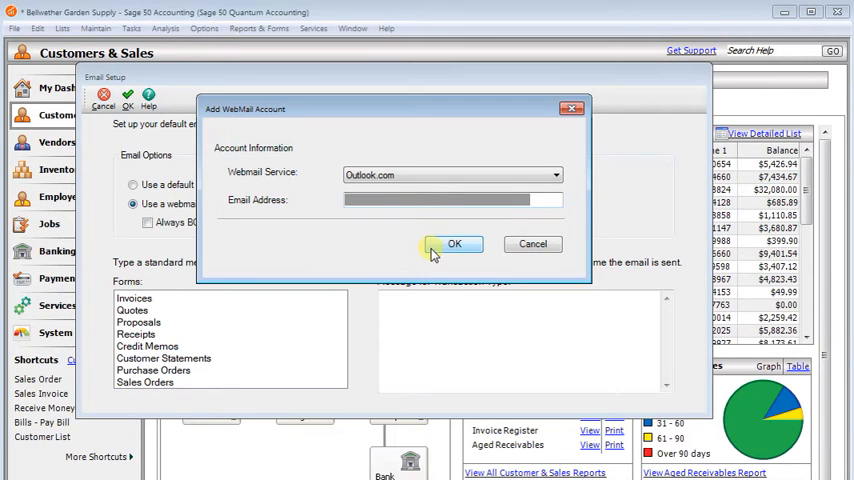
{"action": "left_click", "coordinate": [454, 244]}
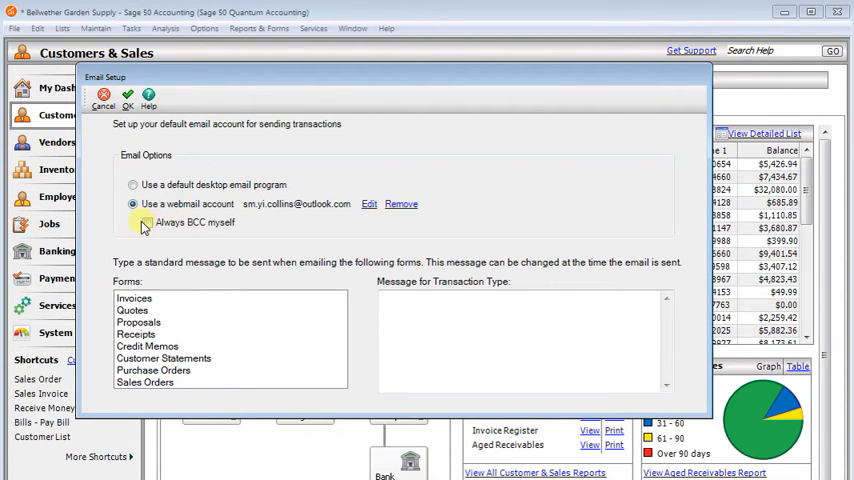
Review the standard Invoice and Receipt email messages, then confirm Email Setup with OK.
{"action": "left_click", "coordinate": [147, 222]}
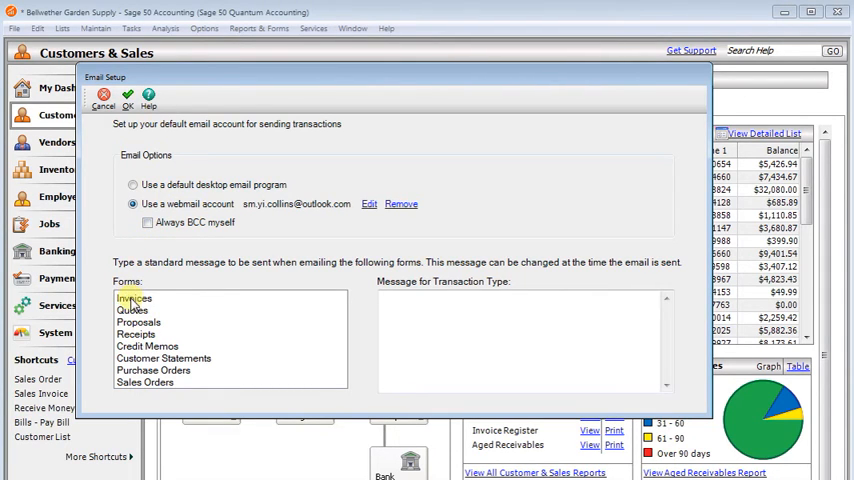
{"action": "left_click", "coordinate": [133, 298]}
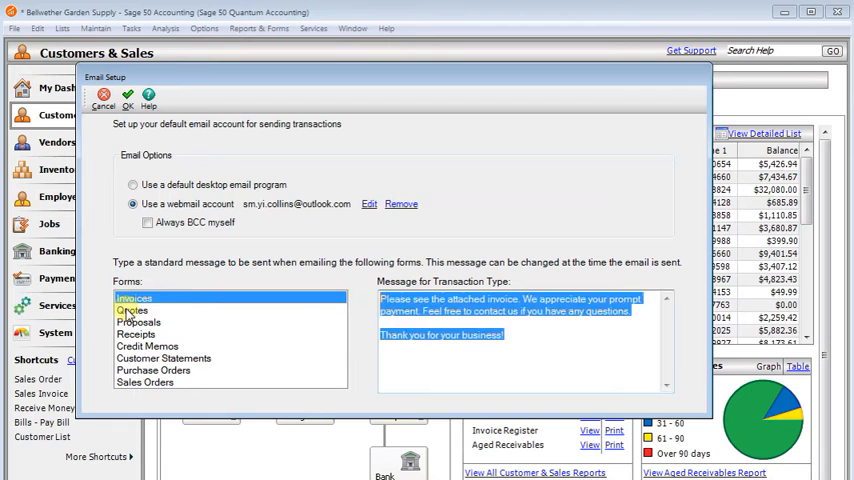
{"action": "left_click", "coordinate": [135, 334]}
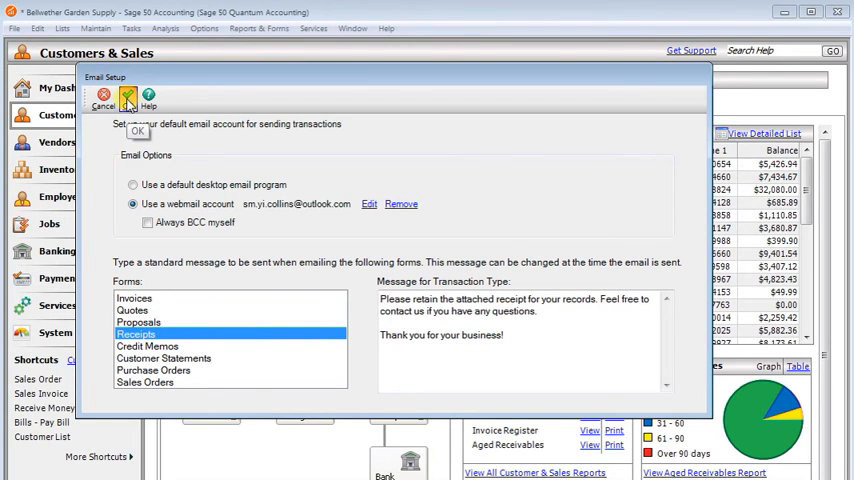
{"action": "left_click", "coordinate": [138, 131]}
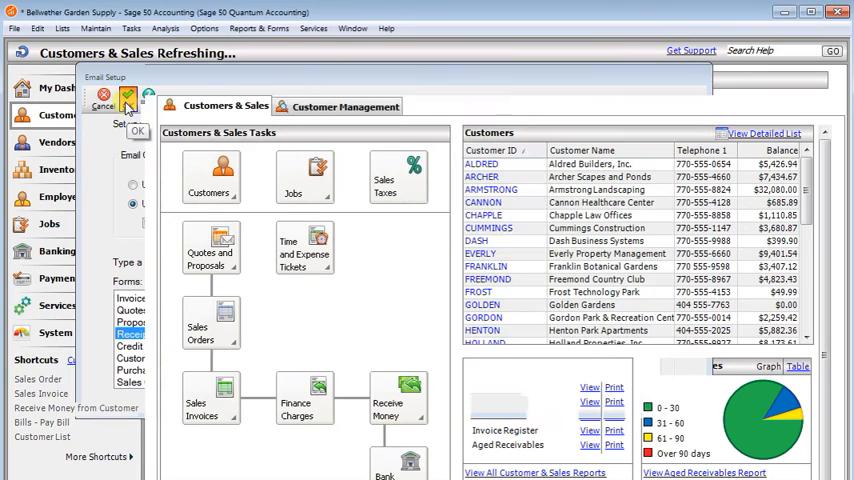
Switch to the Sales/Invoicing window and start emailing Invoice #10225.
{"action": "left_click", "coordinate": [352, 28]}
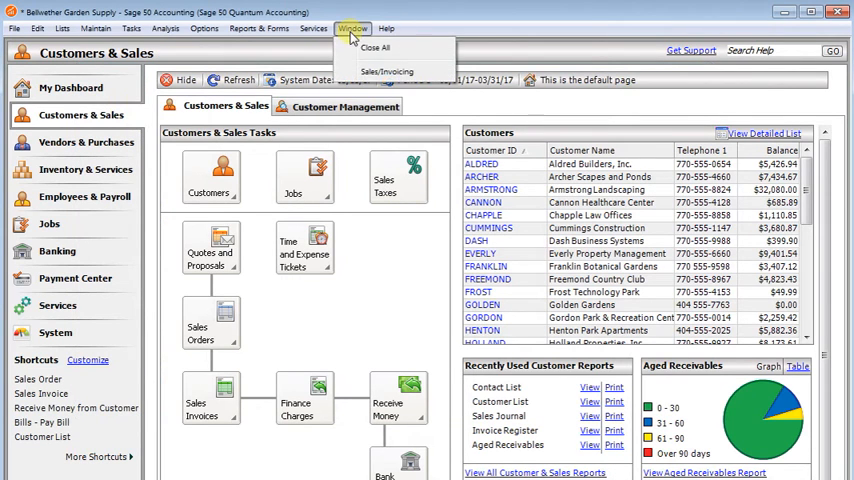
{"action": "left_click", "coordinate": [387, 71]}
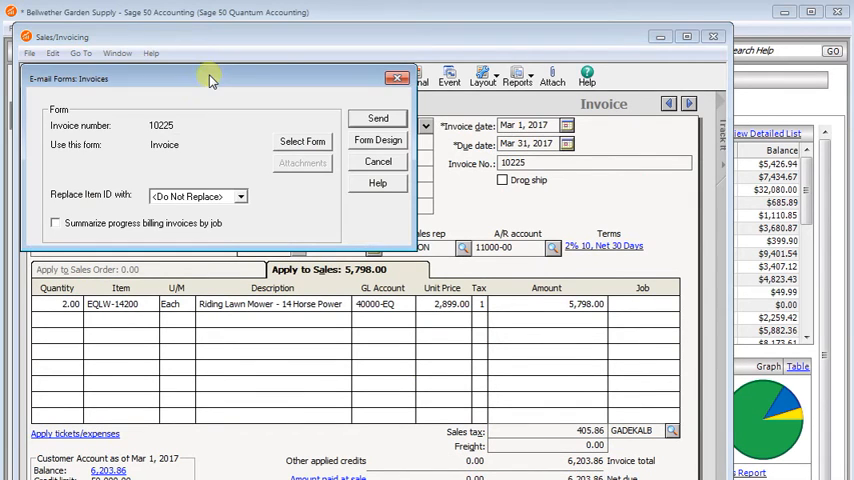
{"action": "left_click", "coordinate": [378, 118]}
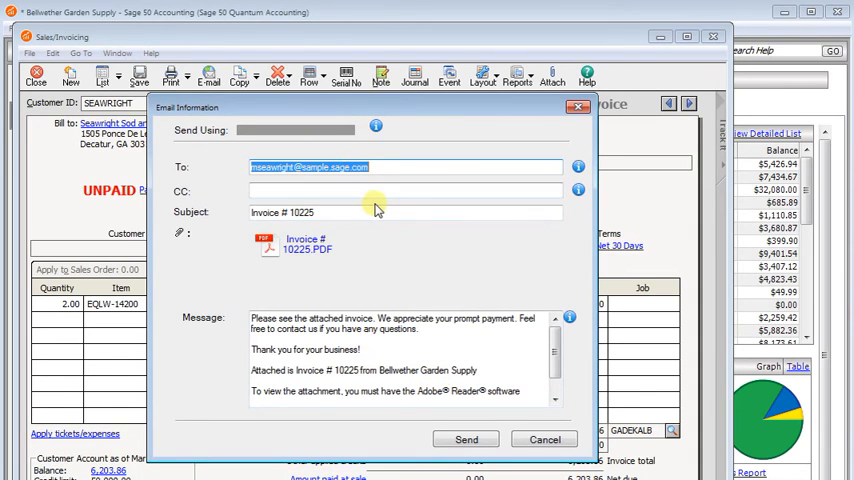
{"action": "mouse_move", "coordinate": [295, 283]}
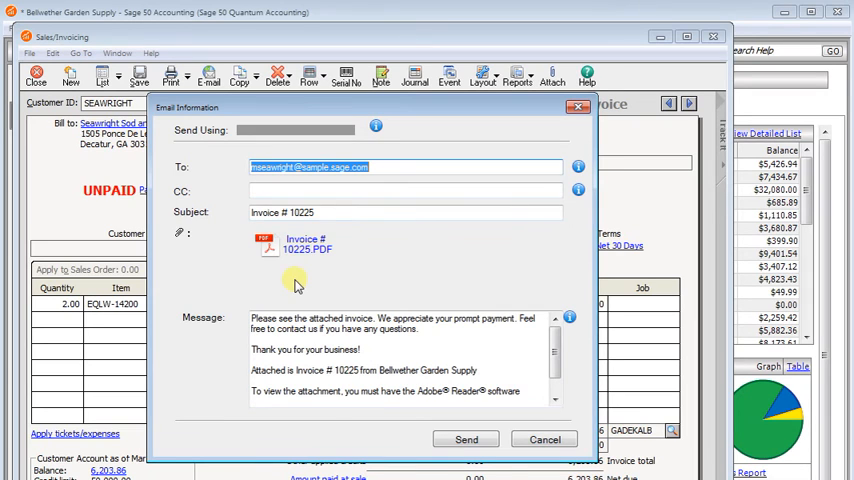
{"action": "mouse_move", "coordinate": [419, 258]}
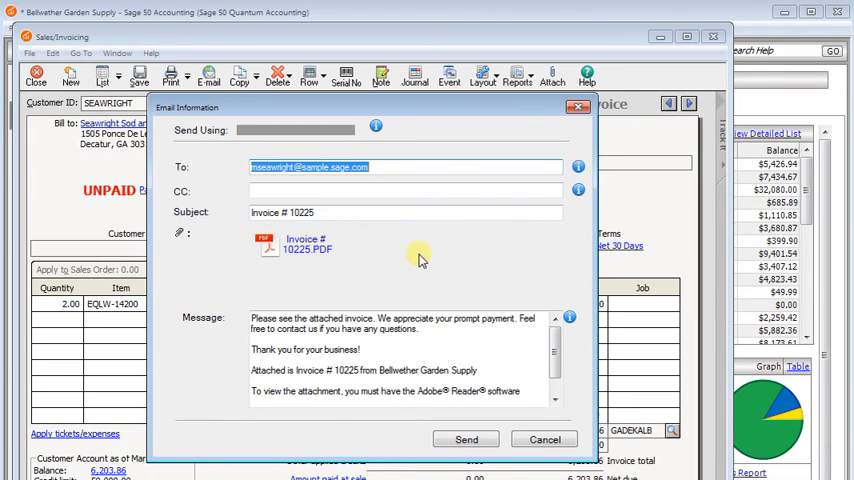